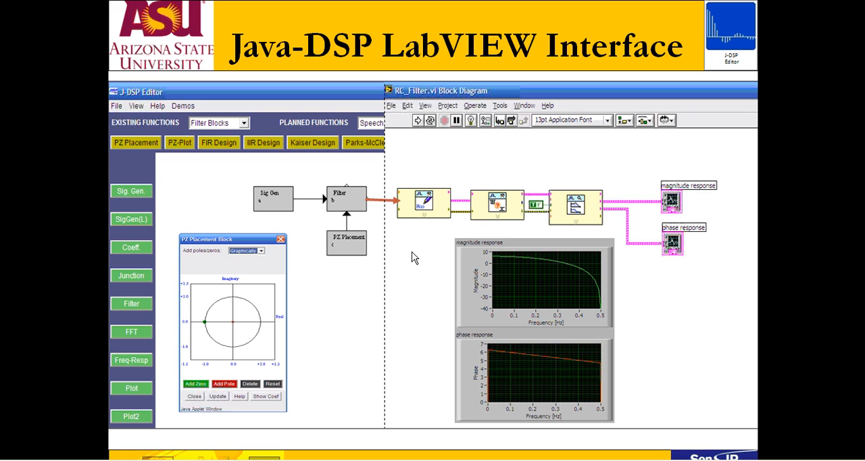
{"action": "mouse_move", "coordinate": [414, 257]}
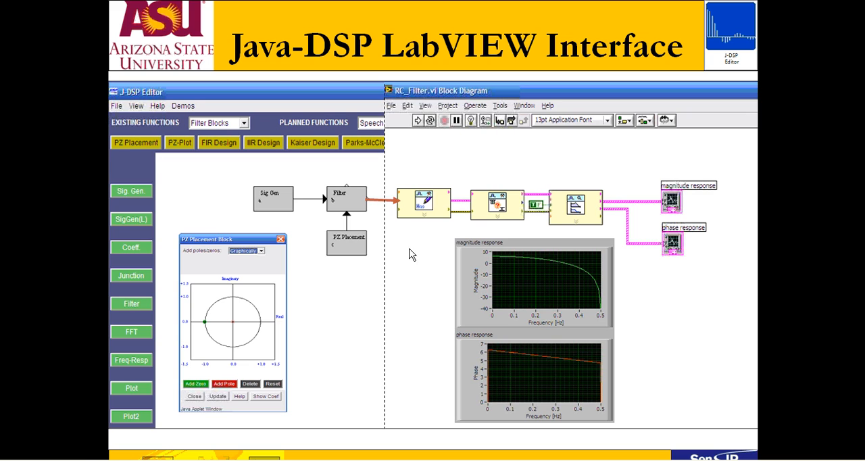
{"action": "mouse_move", "coordinate": [394, 308]}
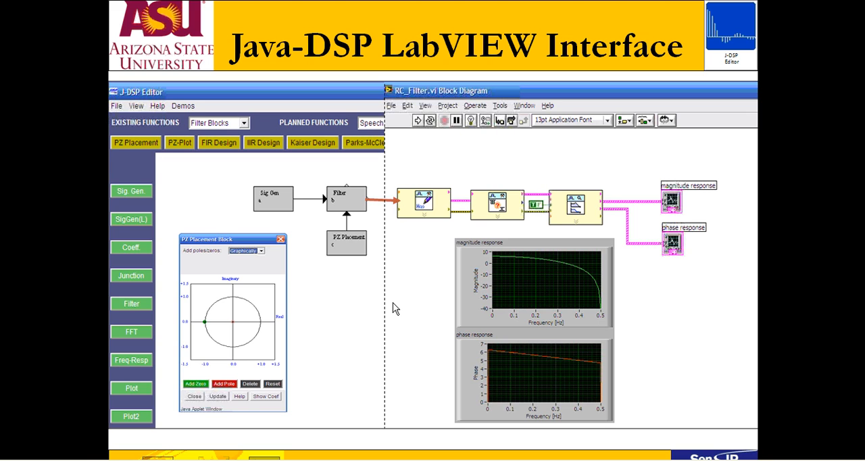
{"action": "mouse_move", "coordinate": [256, 215]}
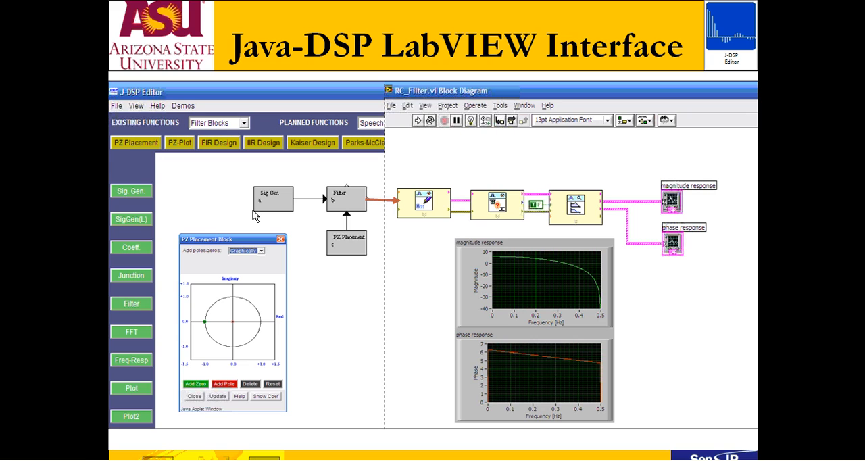
{"action": "mouse_move", "coordinate": [444, 208]}
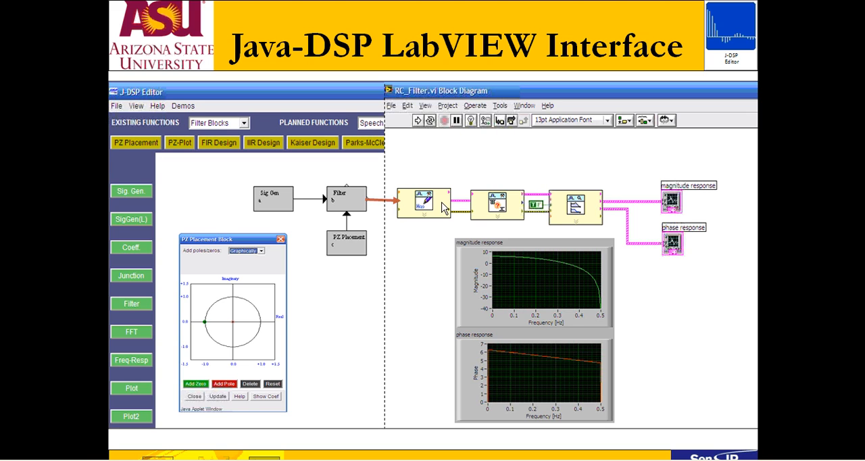
{"action": "mouse_move", "coordinate": [501, 238]}
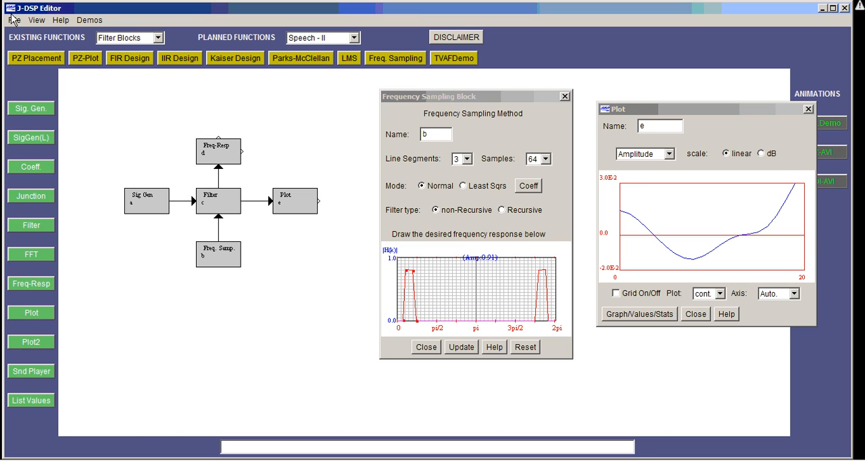
Bring up J-DSP's File menu to reach the Export as Script option
{"action": "left_click", "coordinate": [14, 19]}
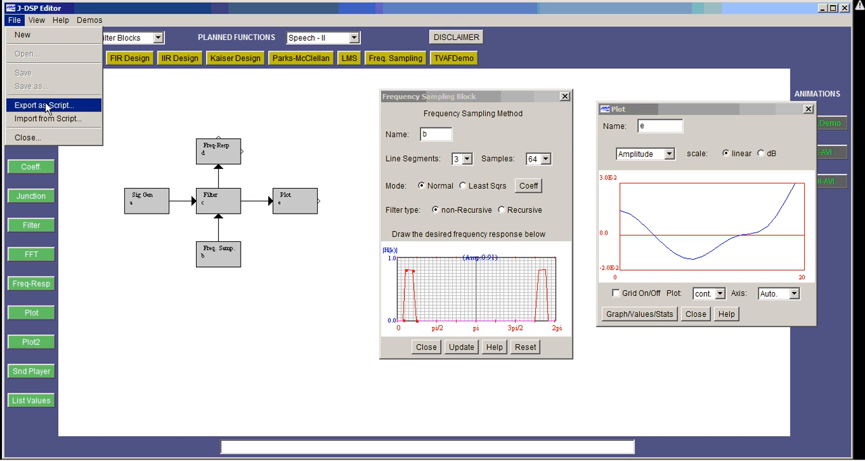
Export the simulation as MathScript code, copy it, and close the export window
{"action": "left_click", "coordinate": [48, 105]}
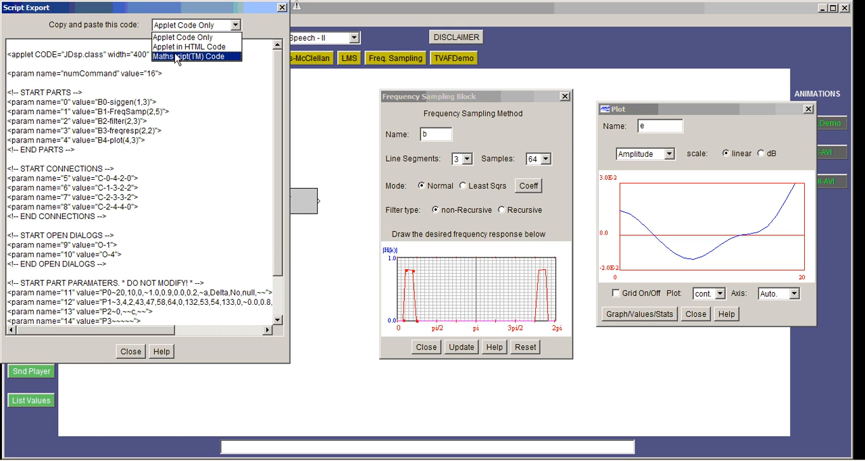
{"action": "left_click", "coordinate": [195, 56]}
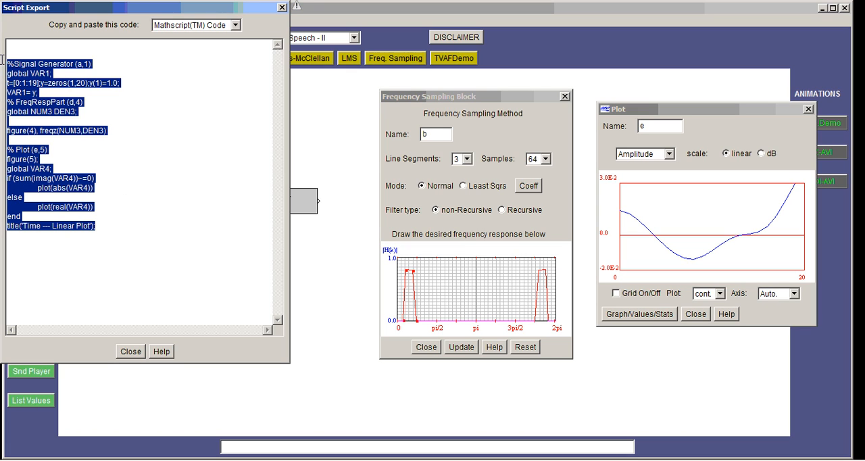
{"action": "mouse_move", "coordinate": [3, 64]}
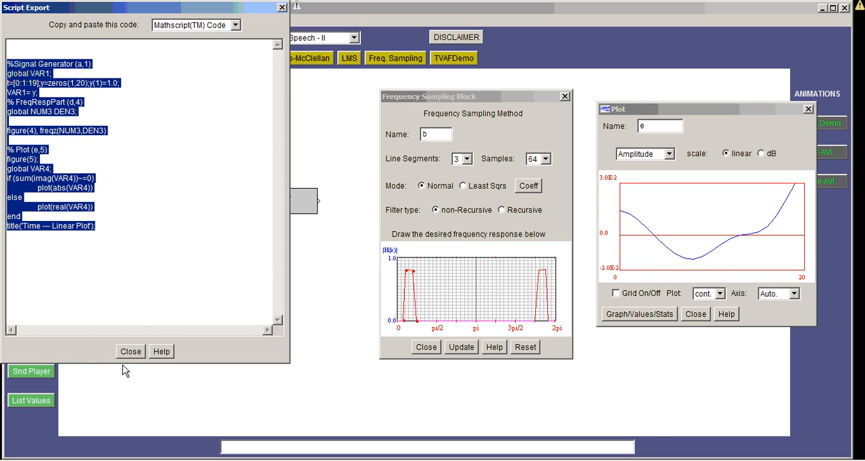
{"action": "left_click", "coordinate": [129, 351]}
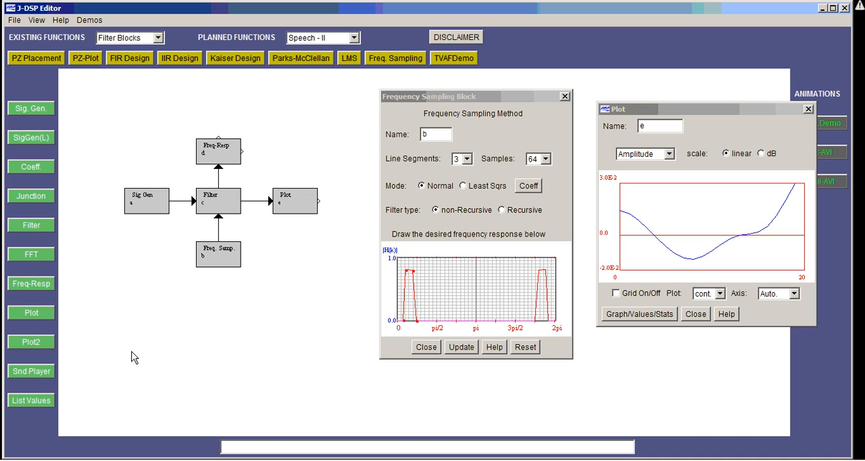
{"action": "mouse_move", "coordinate": [240, 351]}
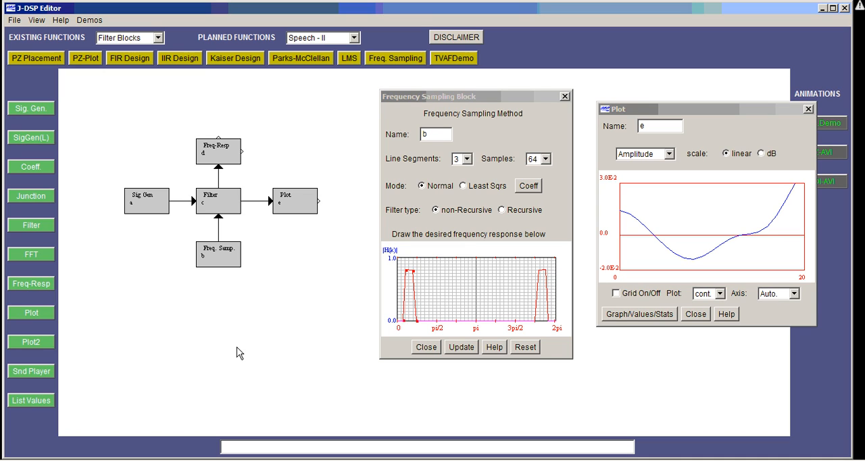
{"action": "mouse_move", "coordinate": [439, 395]}
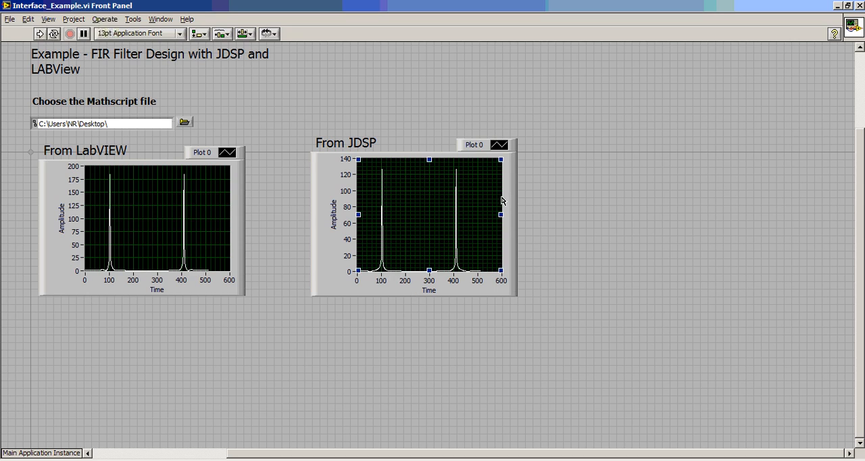
{"action": "mouse_move", "coordinate": [405, 222]}
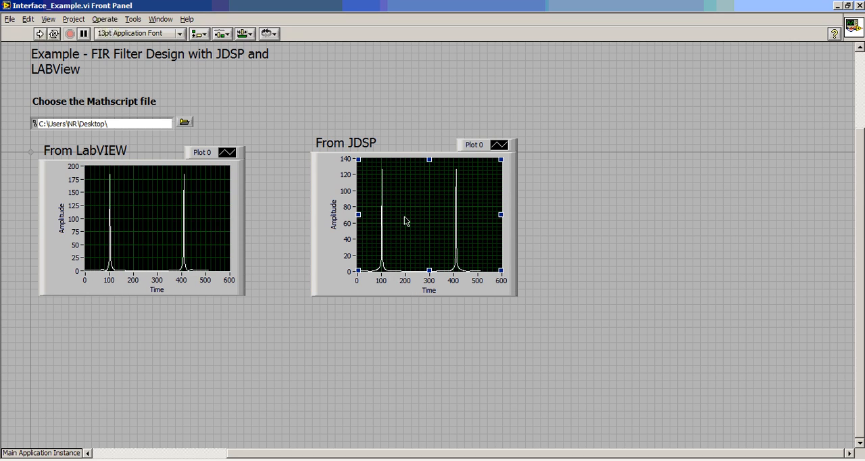
Switch the Interface_Example VI from its front panel to the block diagram with Ctrl+E
{"action": "key", "text": "ctrl+e"}
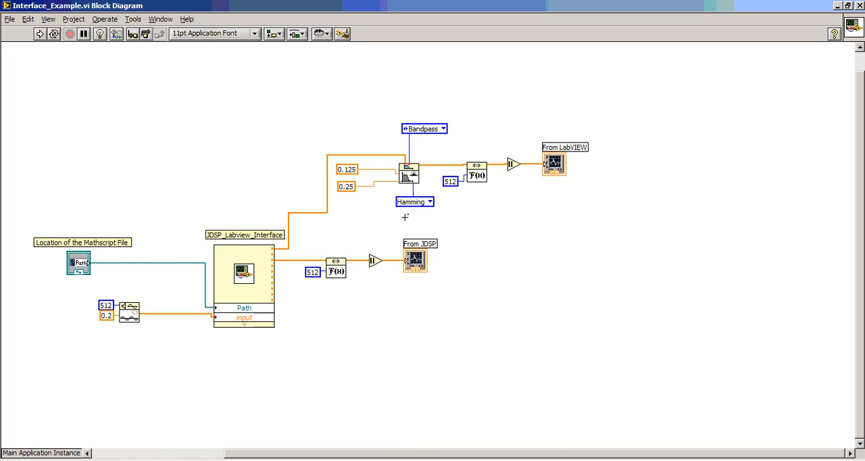